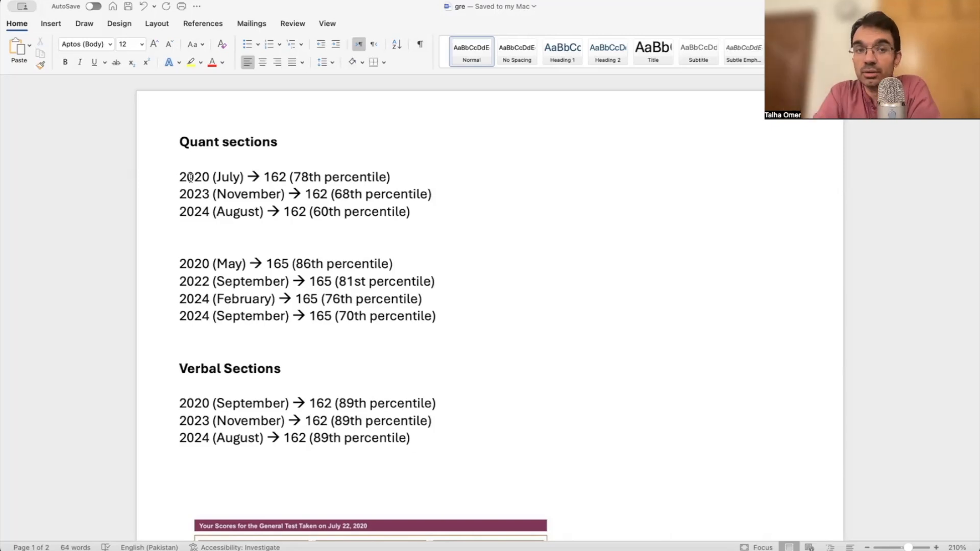
Highlight the July 2020 Quant score of 162 while reviewing the first score group
{"action": "left_click", "coordinate": [273, 176]}
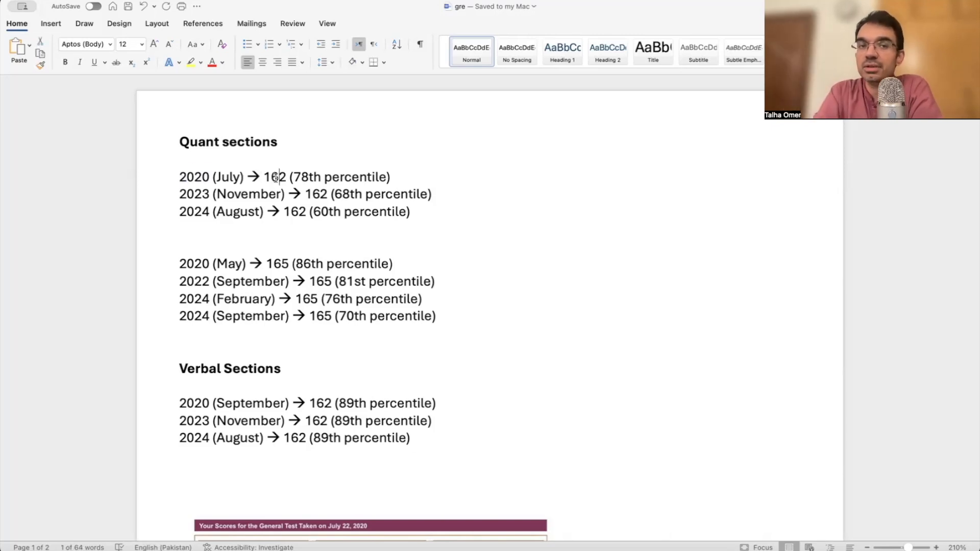
{"action": "double_click", "coordinate": [274, 177]}
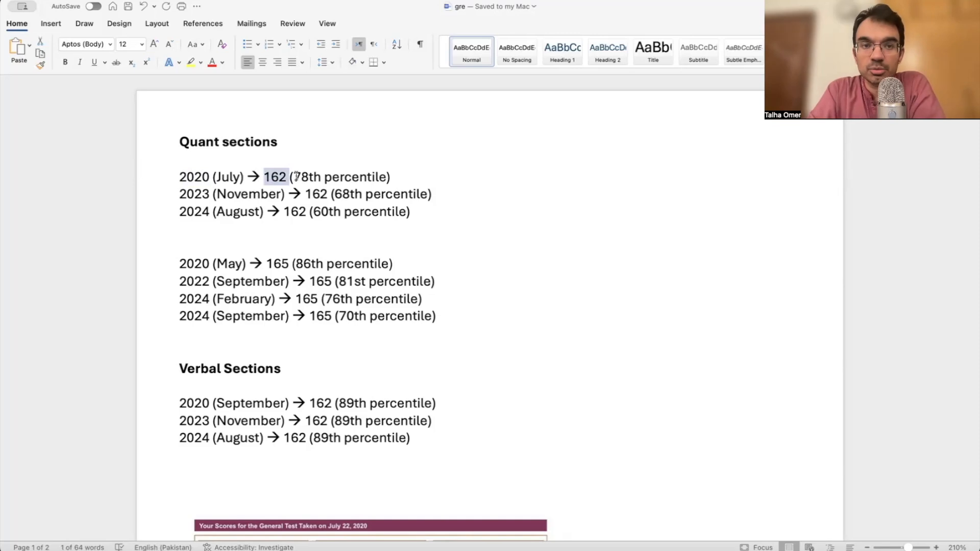
{"action": "left_click", "coordinate": [392, 176]}
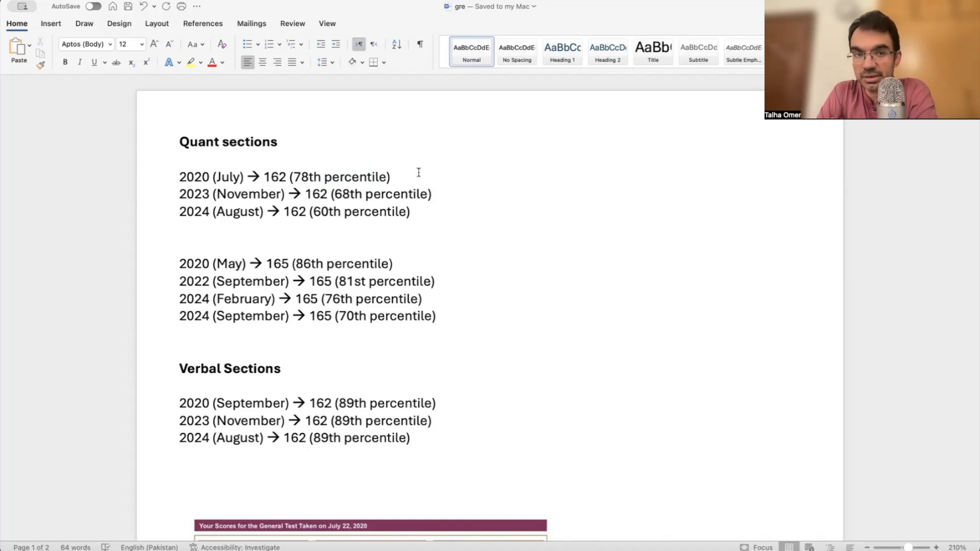
{"action": "left_click", "coordinate": [390, 177]}
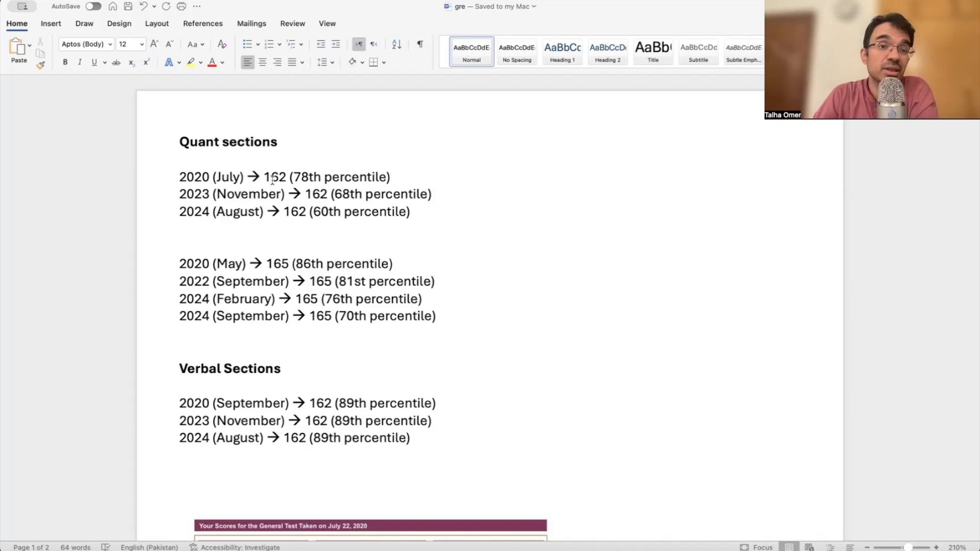
{"action": "left_click", "coordinate": [390, 176]}
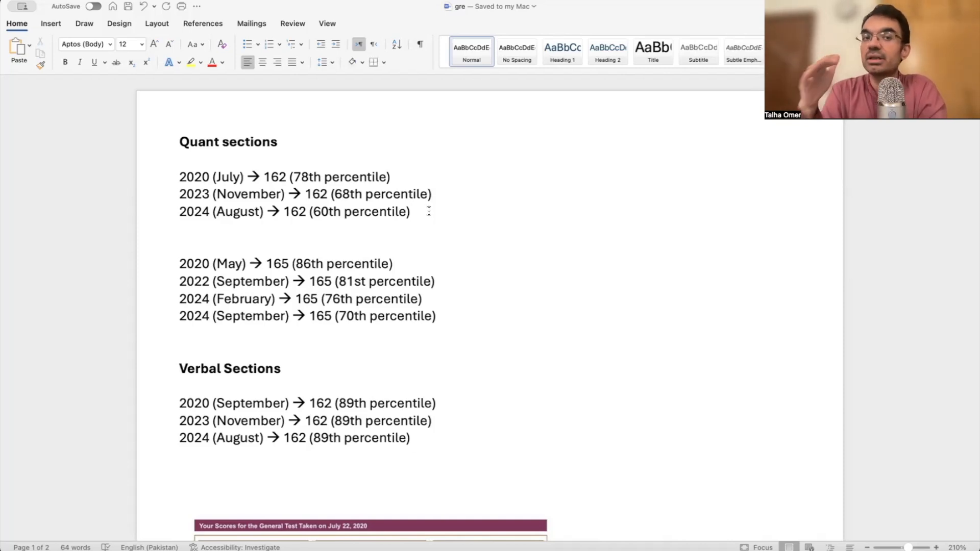
{"action": "left_click", "coordinate": [411, 212]}
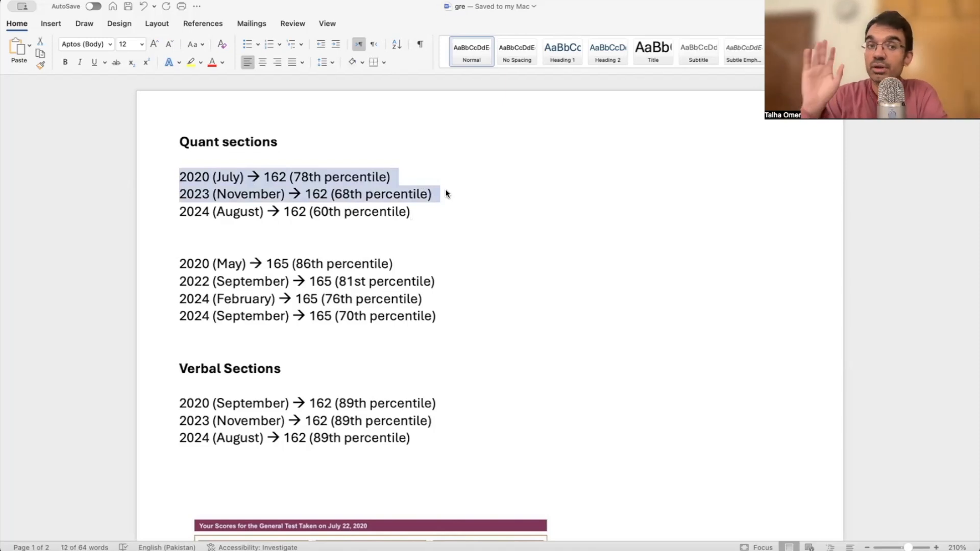
Move through the following Quant score lines and the blank lines between the two groups
{"action": "left_click", "coordinate": [231, 194]}
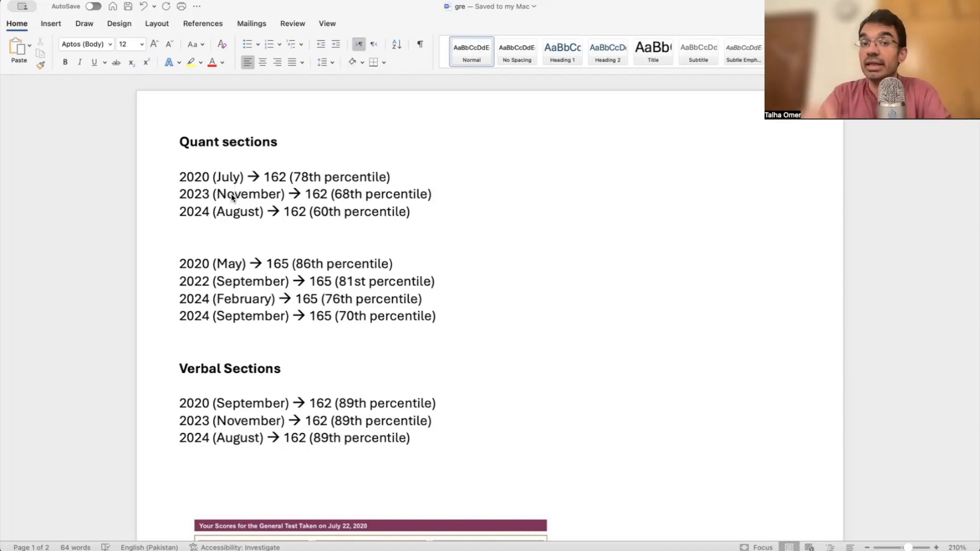
{"action": "triple_click", "coordinate": [250, 194]}
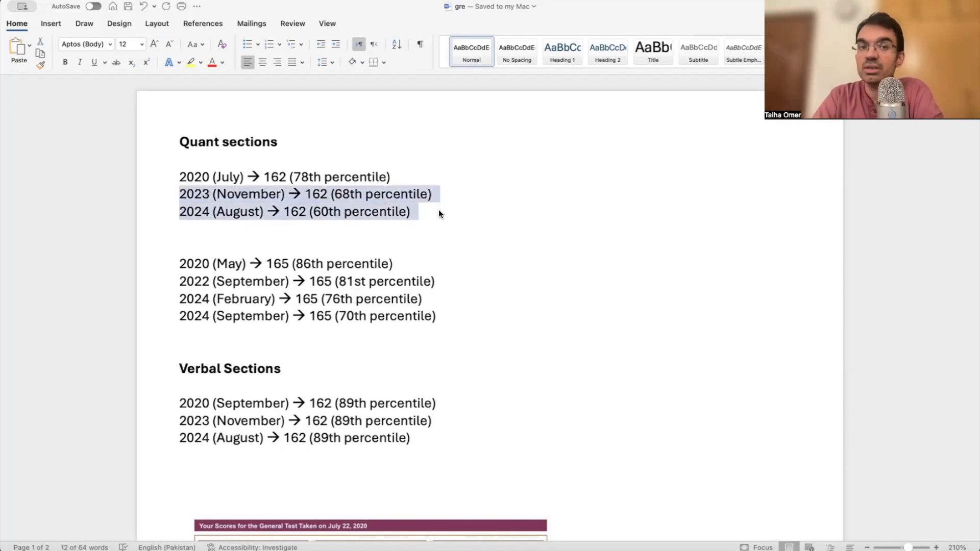
{"action": "left_click", "coordinate": [319, 202]}
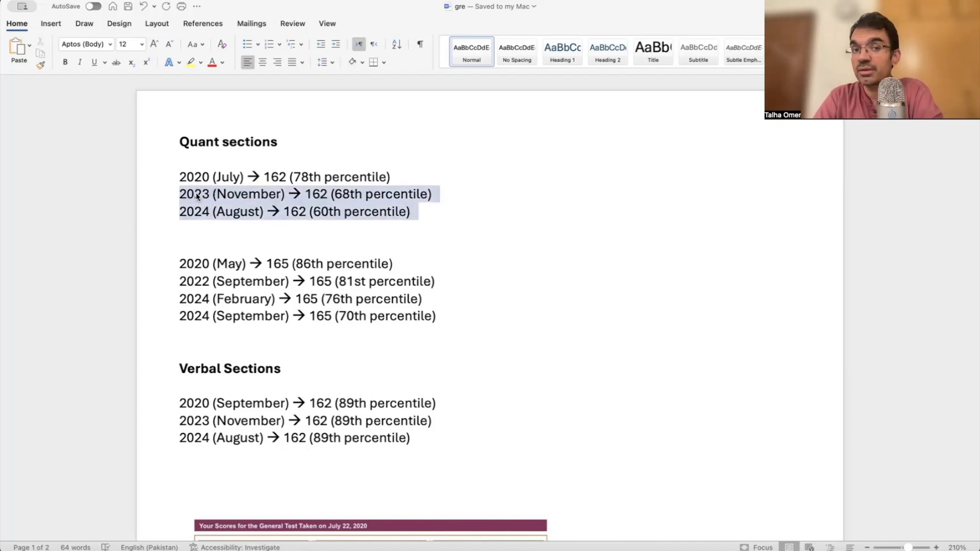
{"action": "left_click", "coordinate": [295, 211]}
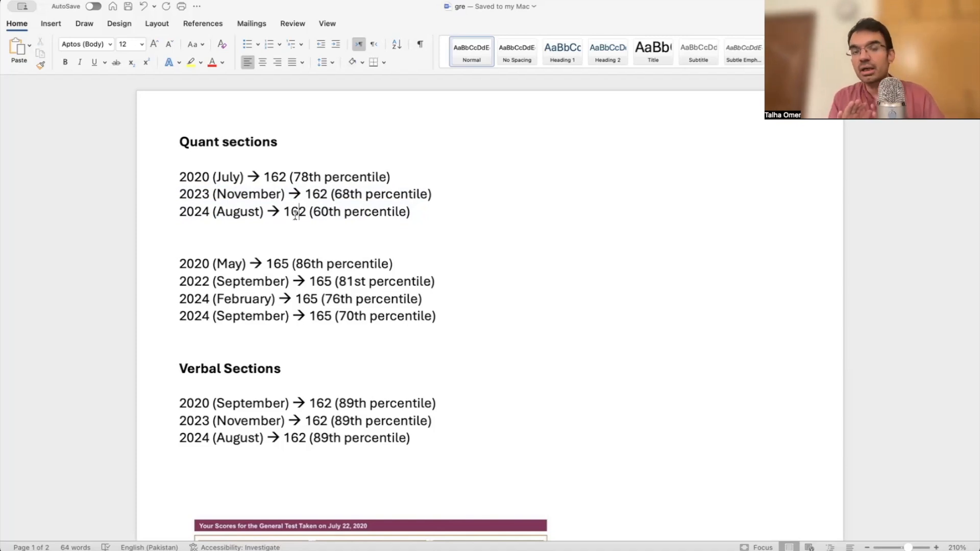
{"action": "left_click", "coordinate": [182, 230]}
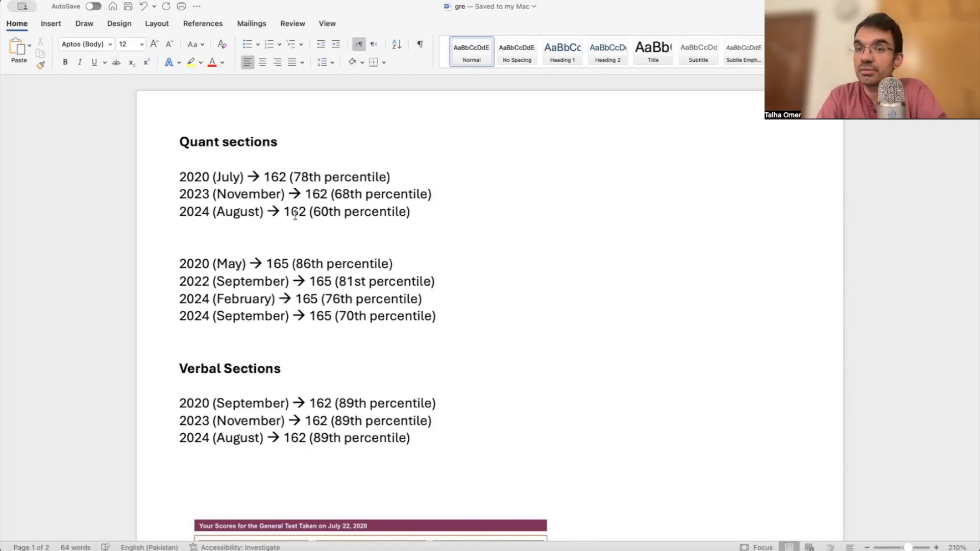
{"action": "left_click", "coordinate": [181, 230]}
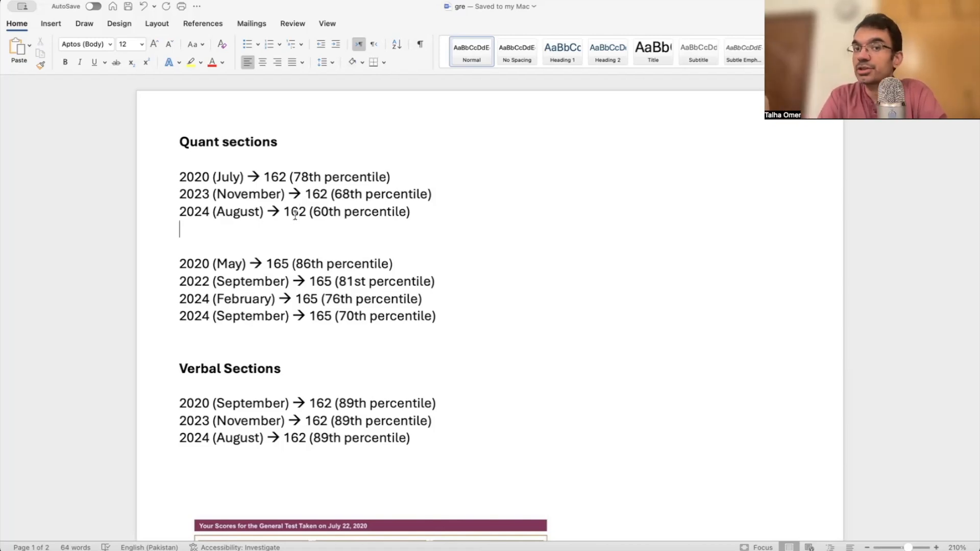
{"action": "double_click", "coordinate": [277, 263]}
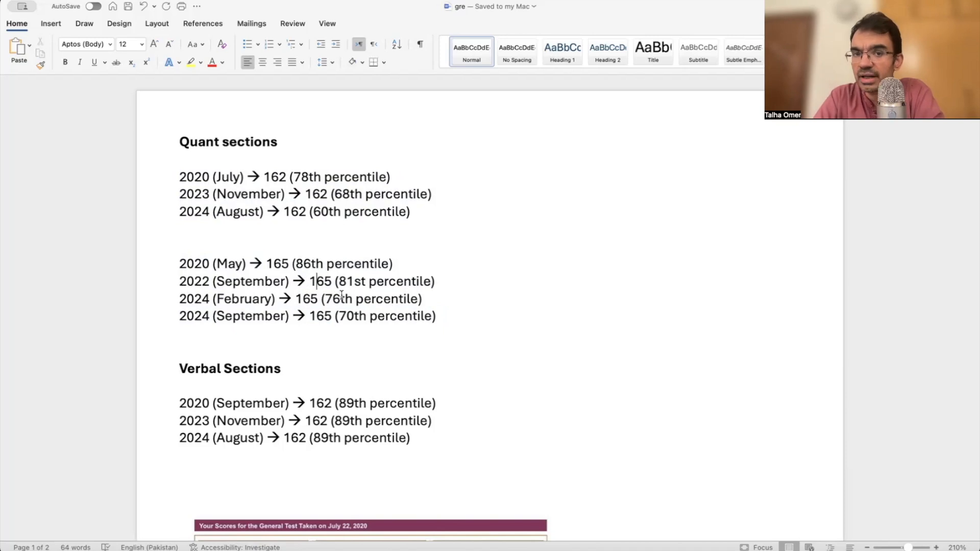
Highlight 2024 on the September line, then place the cursor on the extra blank line between the 162 and 165 groups for removal
{"action": "double_click", "coordinate": [337, 299]}
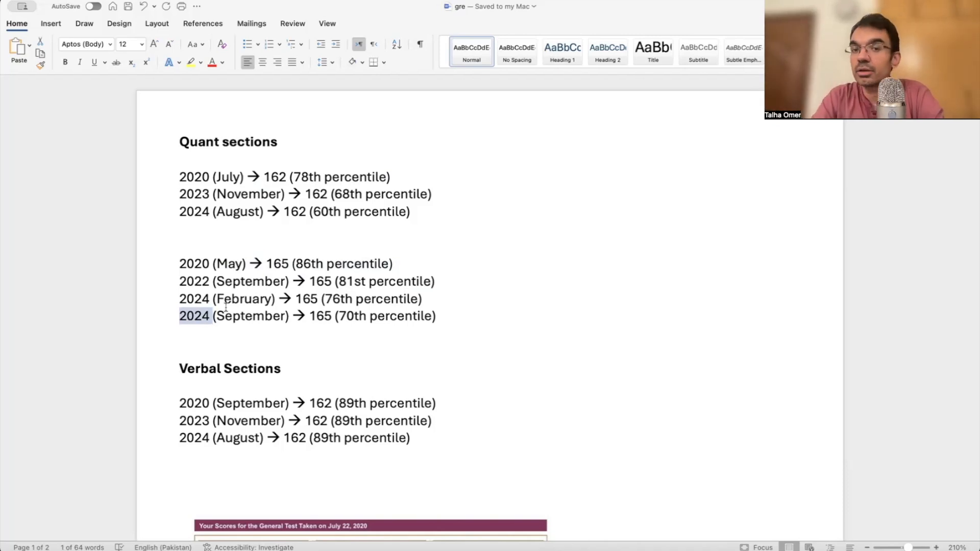
{"action": "left_click", "coordinate": [439, 316]}
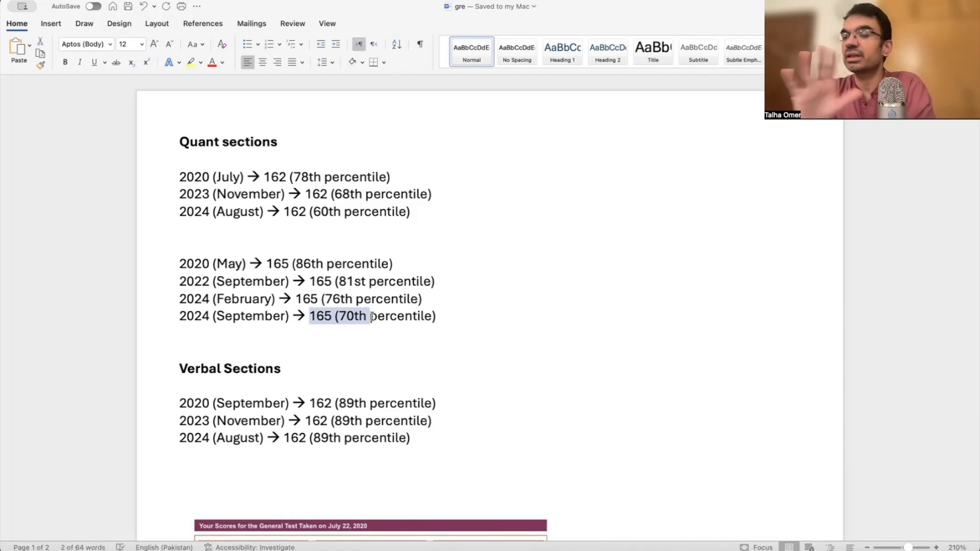
{"action": "left_click", "coordinate": [322, 211]}
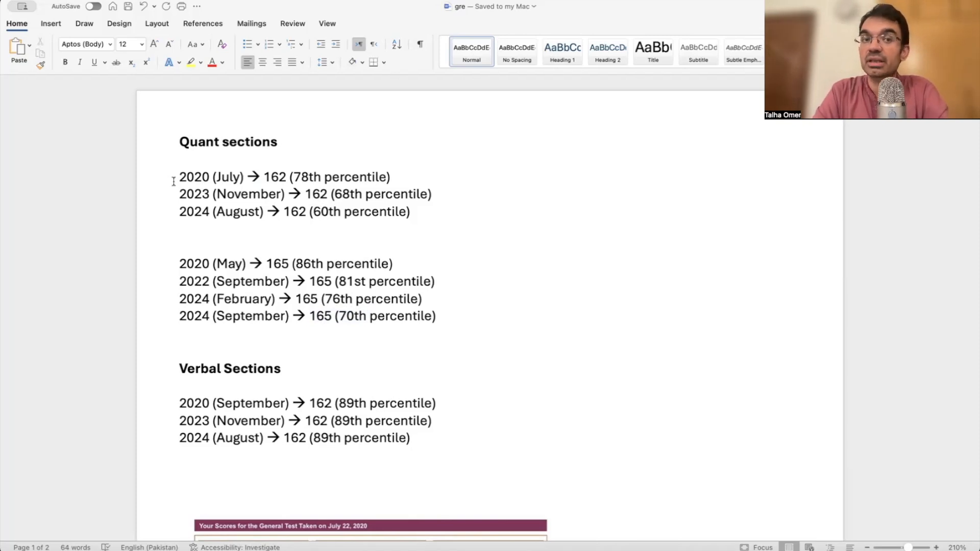
{"action": "left_click", "coordinate": [321, 212]}
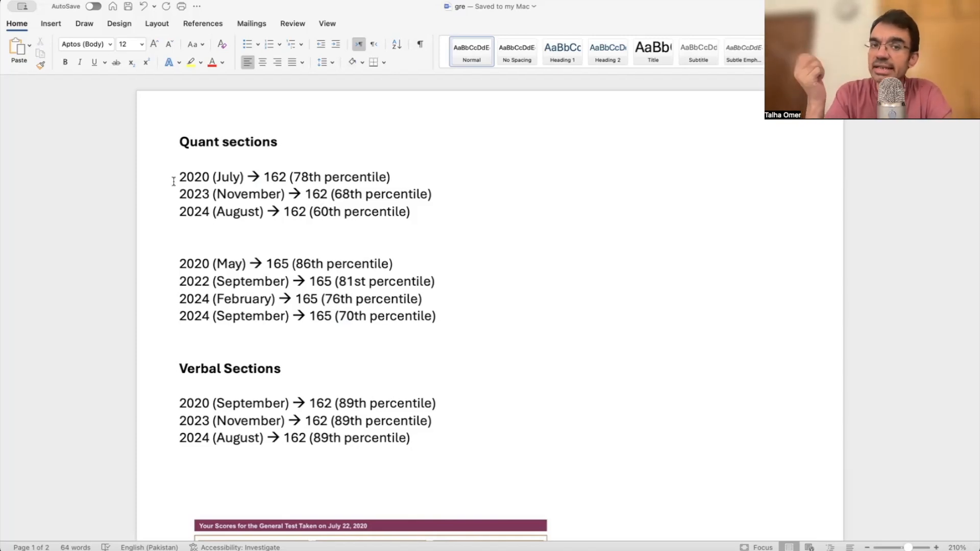
{"action": "left_click", "coordinate": [321, 212]}
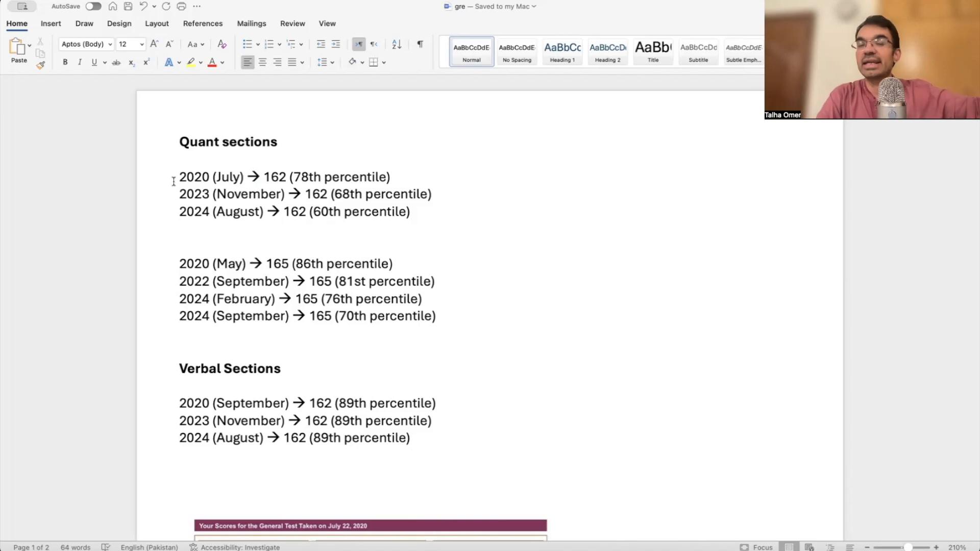
{"action": "left_click", "coordinate": [180, 229]}
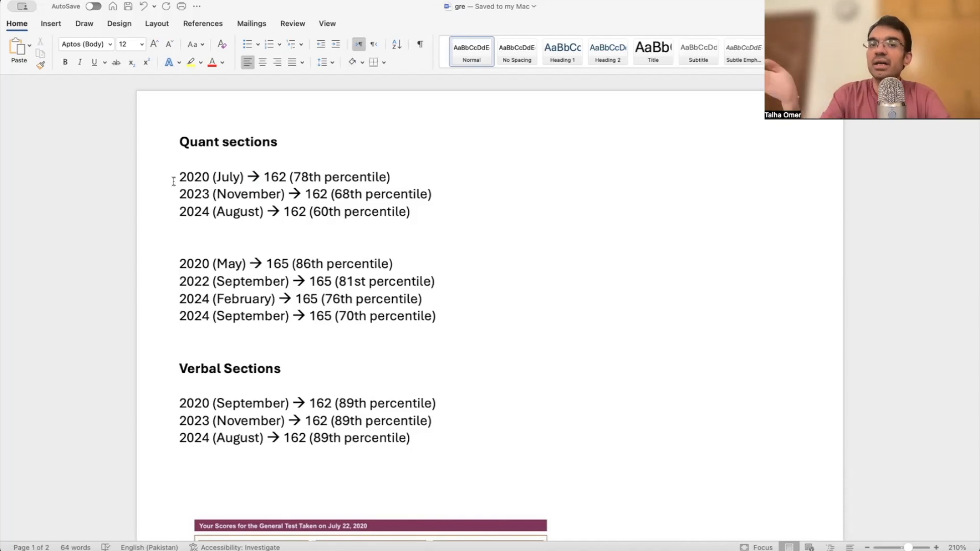
{"action": "left_click", "coordinate": [180, 229]}
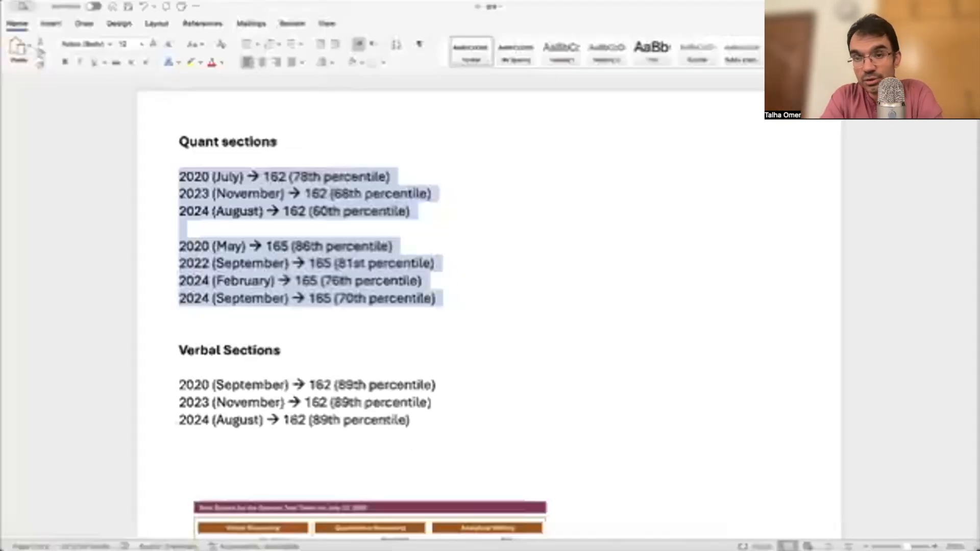
{"action": "left_click", "coordinate": [500, 256]}
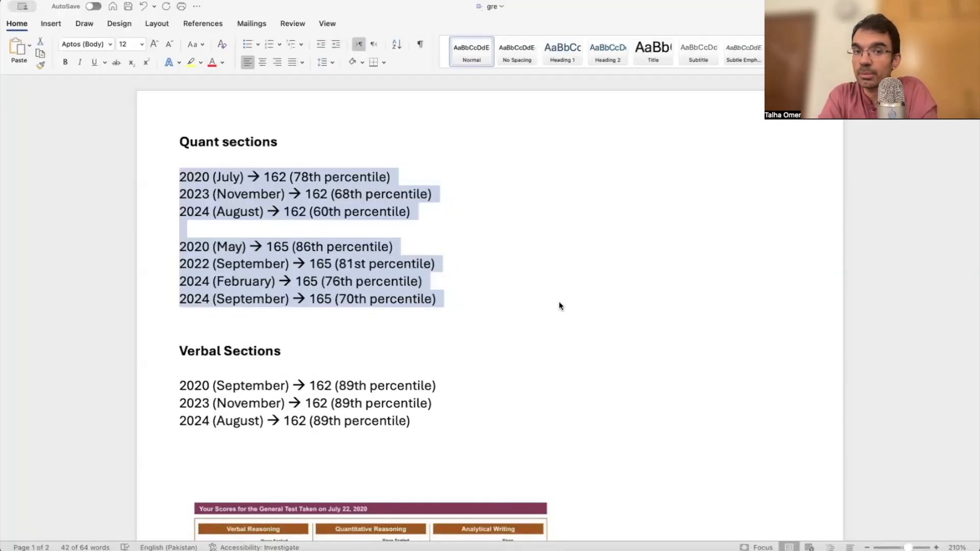
{"action": "left_click", "coordinate": [481, 297]}
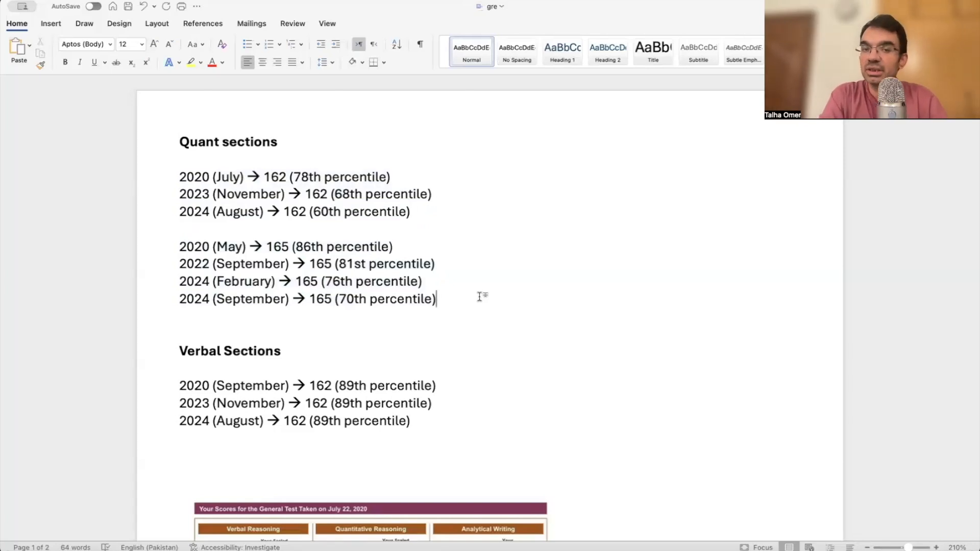
{"action": "mouse_move", "coordinate": [480, 333]}
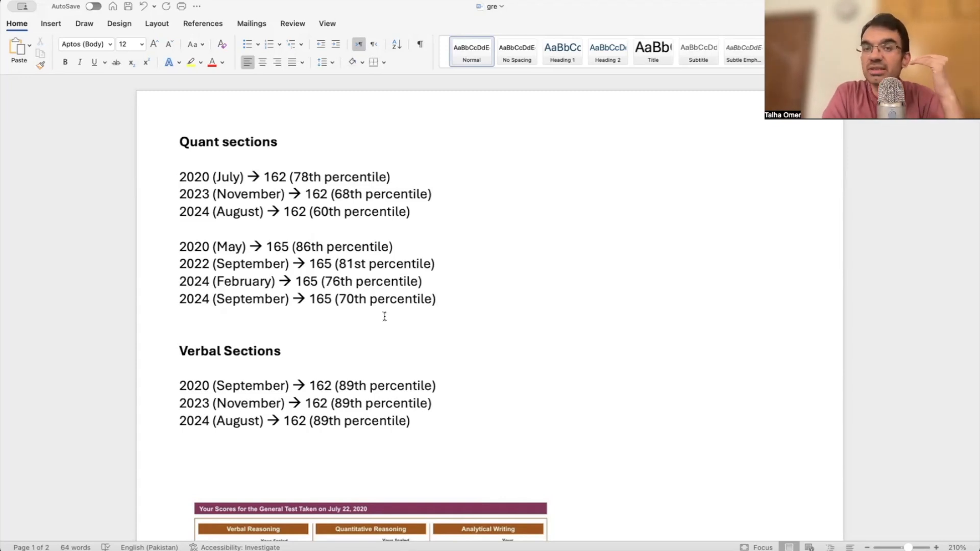
{"action": "left_click", "coordinate": [438, 299]}
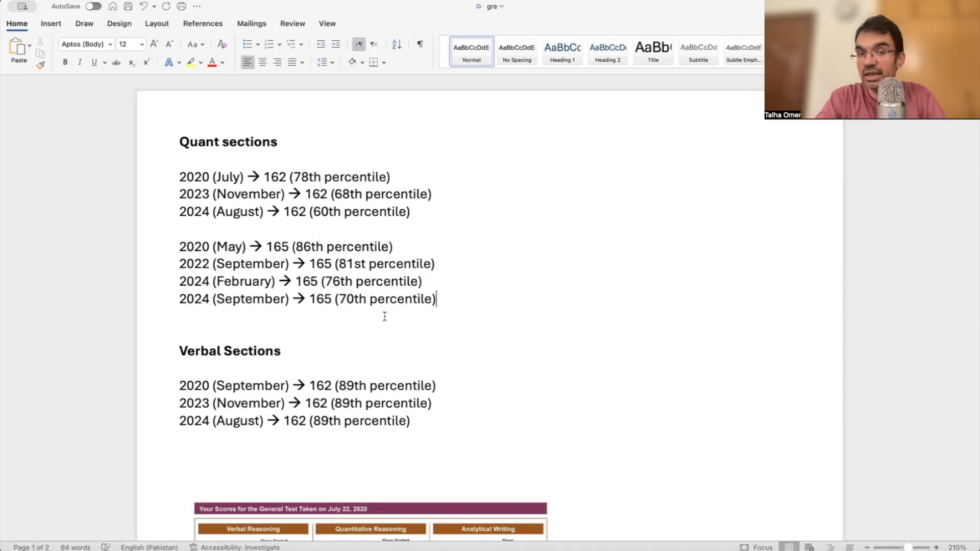
{"action": "mouse_move", "coordinate": [534, 188]}
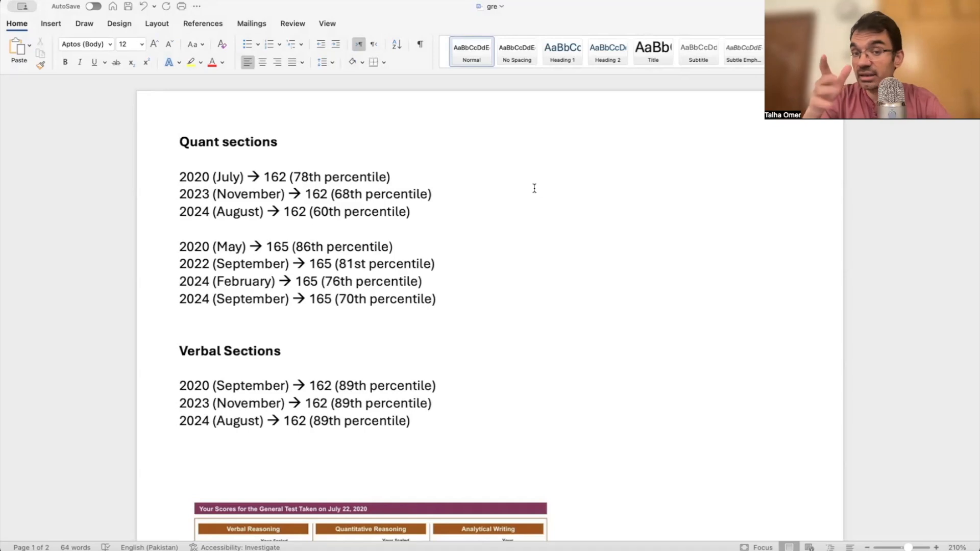
{"action": "left_click", "coordinate": [436, 299]}
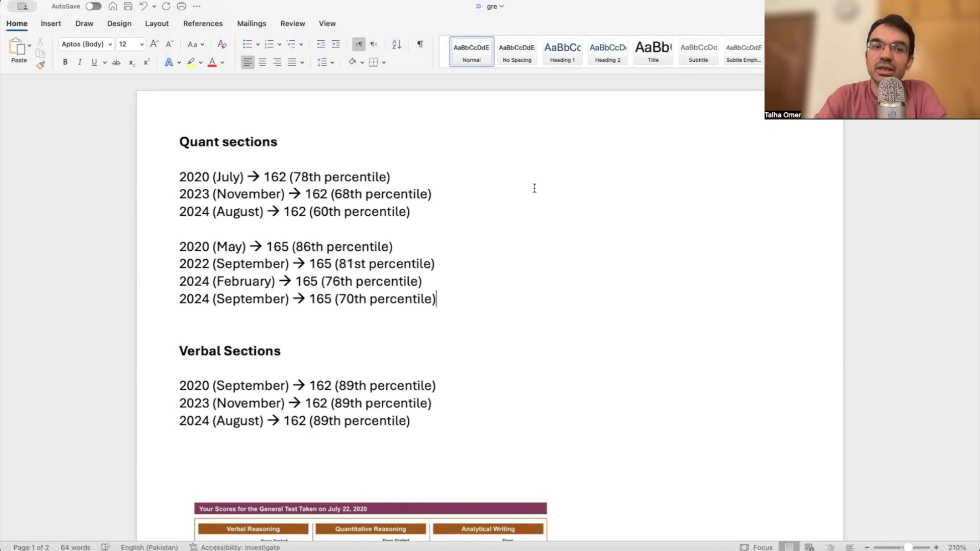
{"action": "mouse_move", "coordinate": [484, 357]}
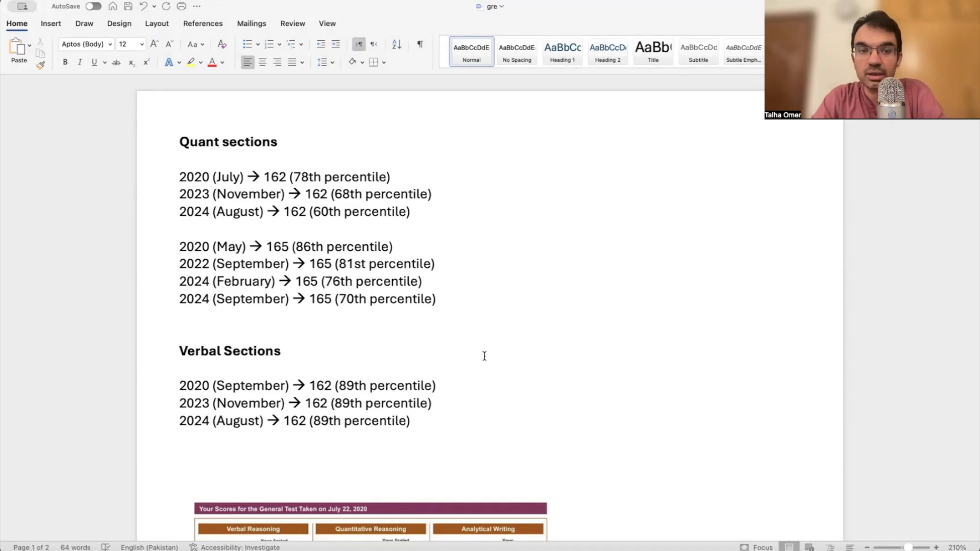
{"action": "mouse_move", "coordinate": [371, 423]}
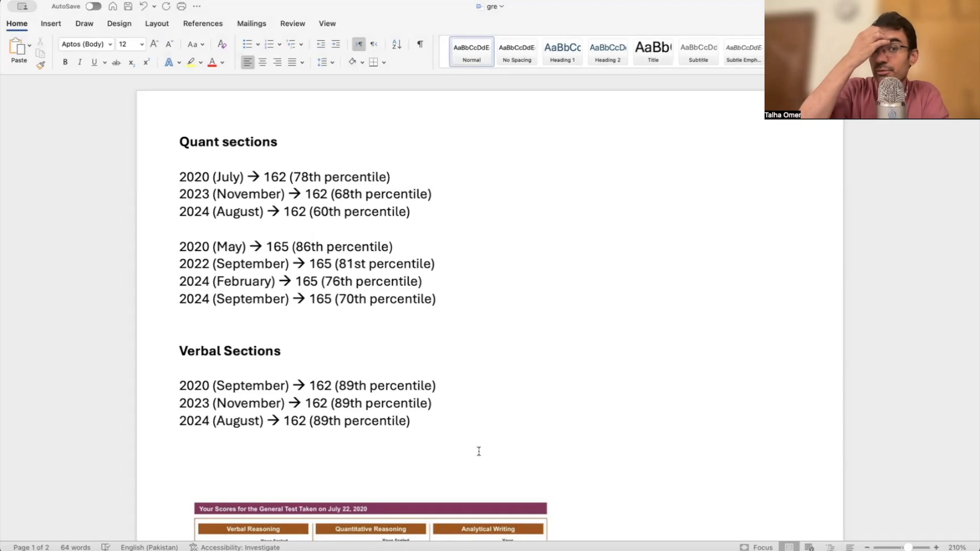
{"action": "left_click", "coordinate": [436, 299]}
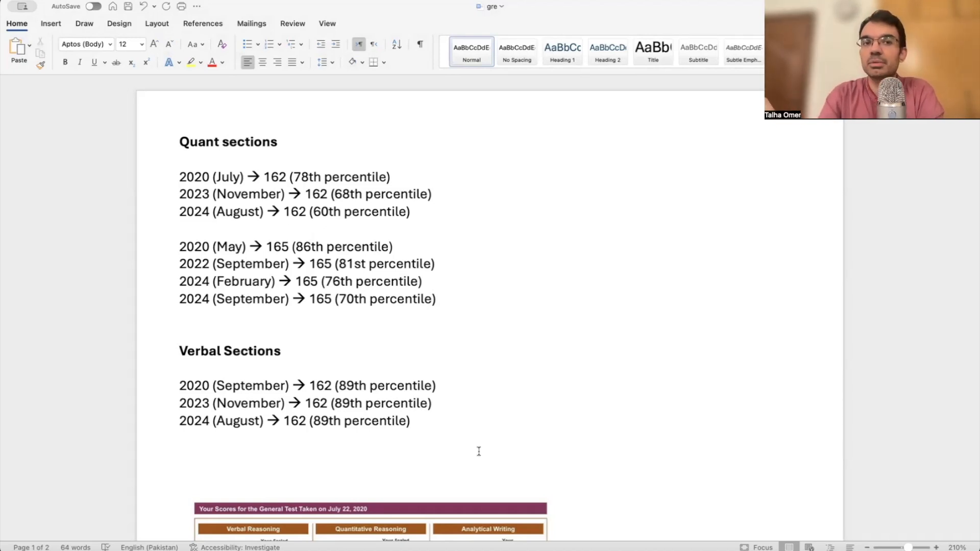
{"action": "left_click", "coordinate": [436, 299]}
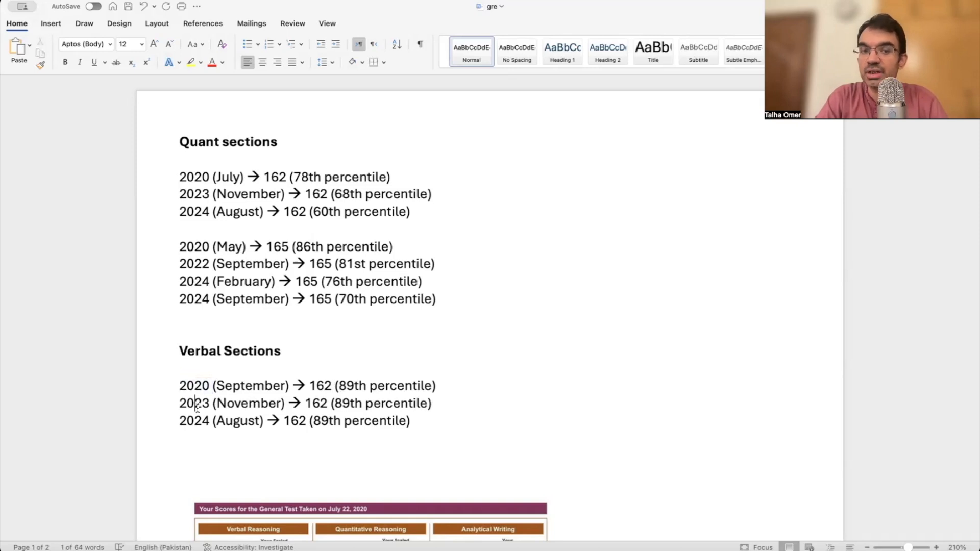
{"action": "scroll", "scroll_direction": "down", "scroll_amount": 3}
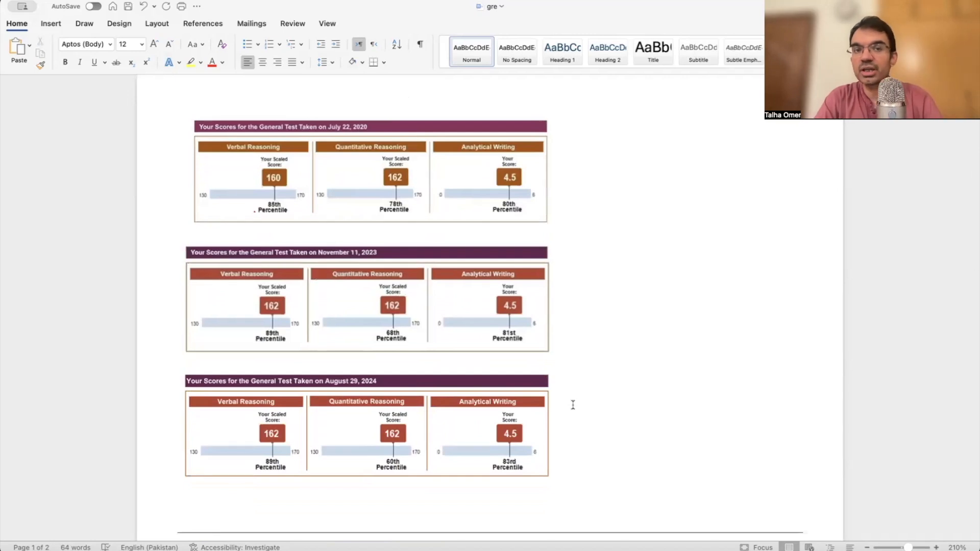
{"action": "scroll", "scroll_direction": "down", "scroll_amount": 3}
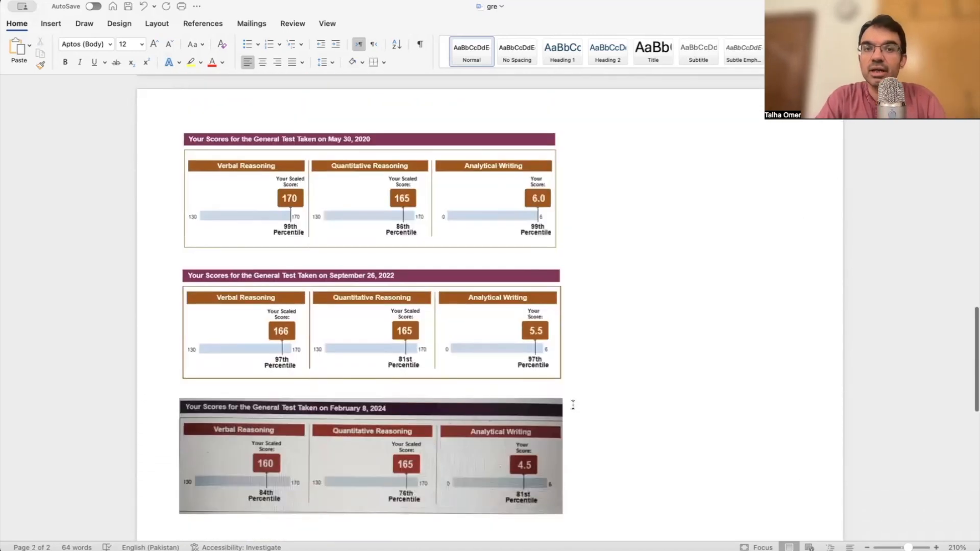
{"action": "scroll", "scroll_direction": "down", "scroll_amount": 3}
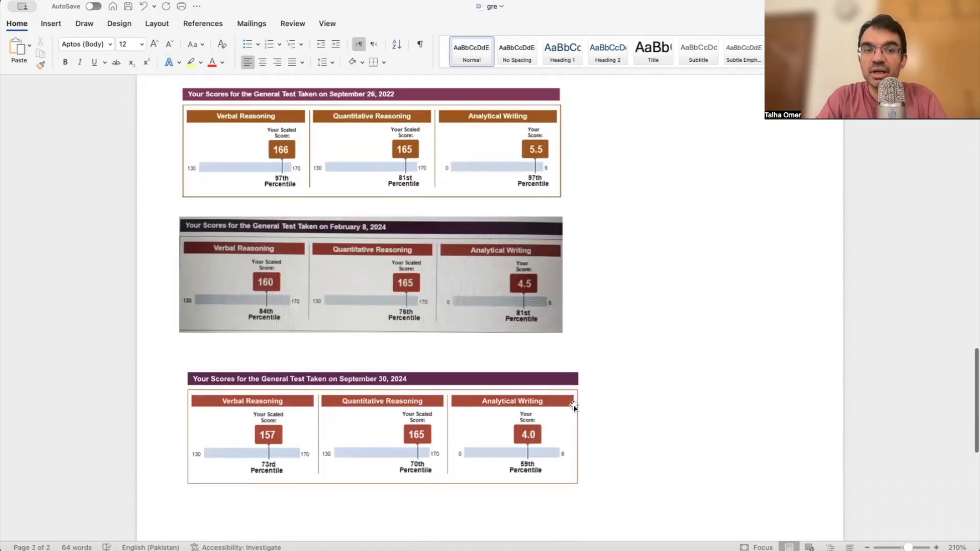
{"action": "scroll", "scroll_direction": "up", "scroll_amount": 3}
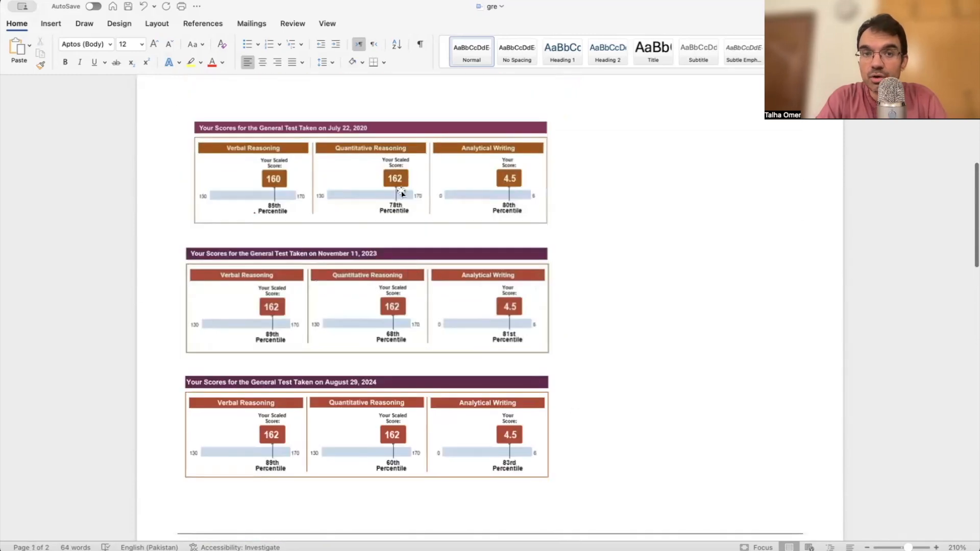
{"action": "mouse_move", "coordinate": [391, 483]}
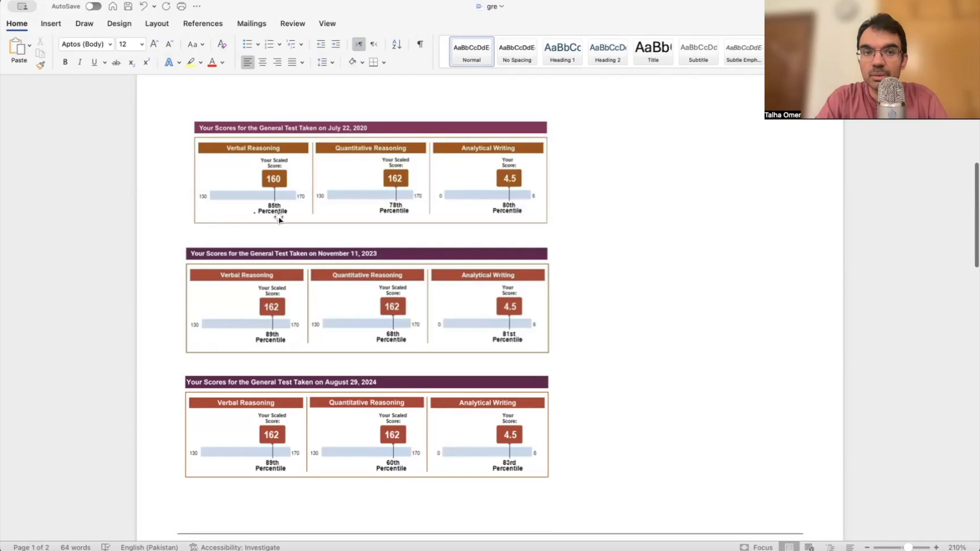
{"action": "mouse_move", "coordinate": [283, 448]}
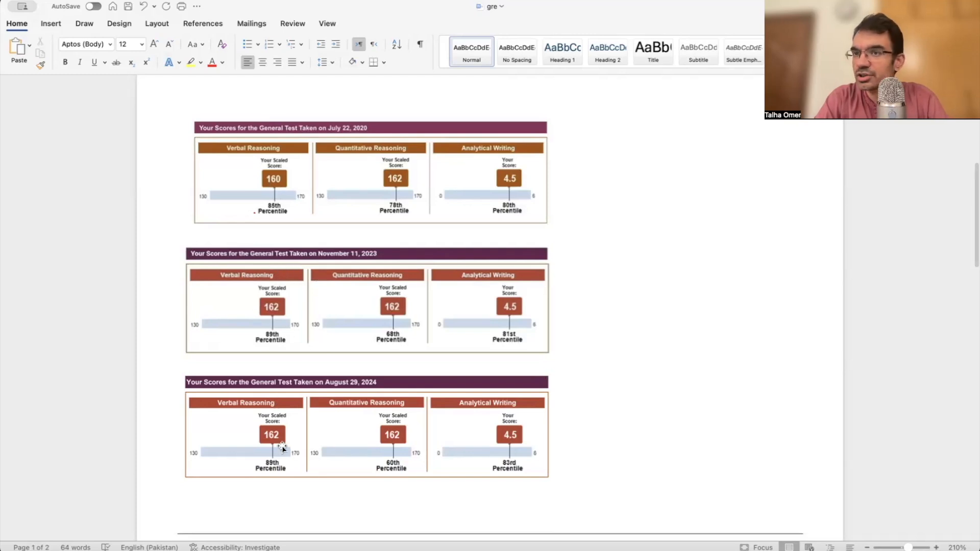
{"action": "scroll", "scroll_direction": "up", "scroll_amount": 3}
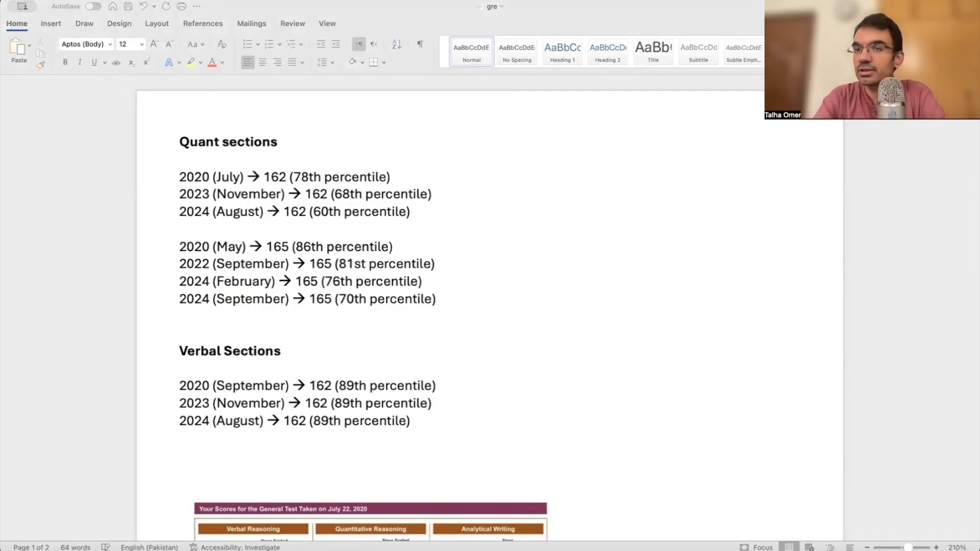